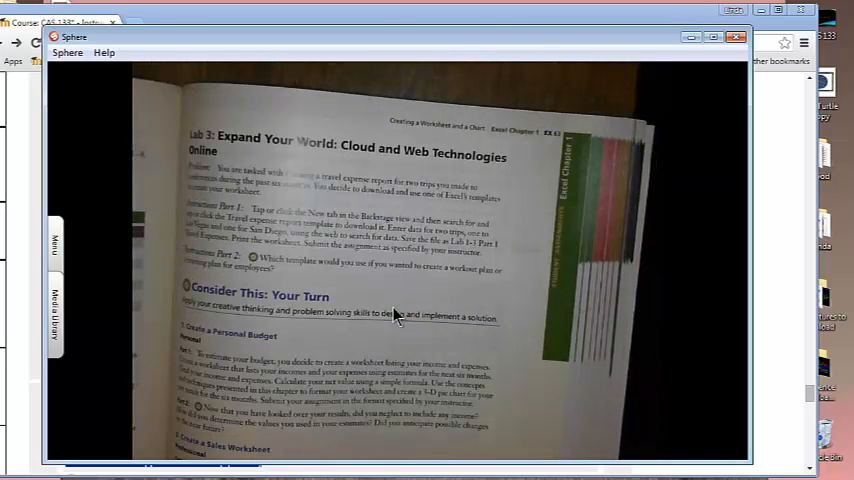
{"action": "scroll", "scroll_direction": "down", "scroll_amount": 3}
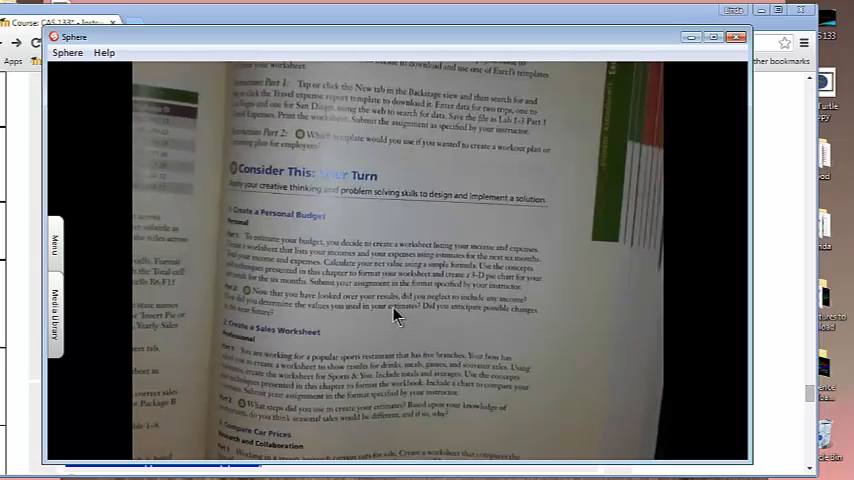